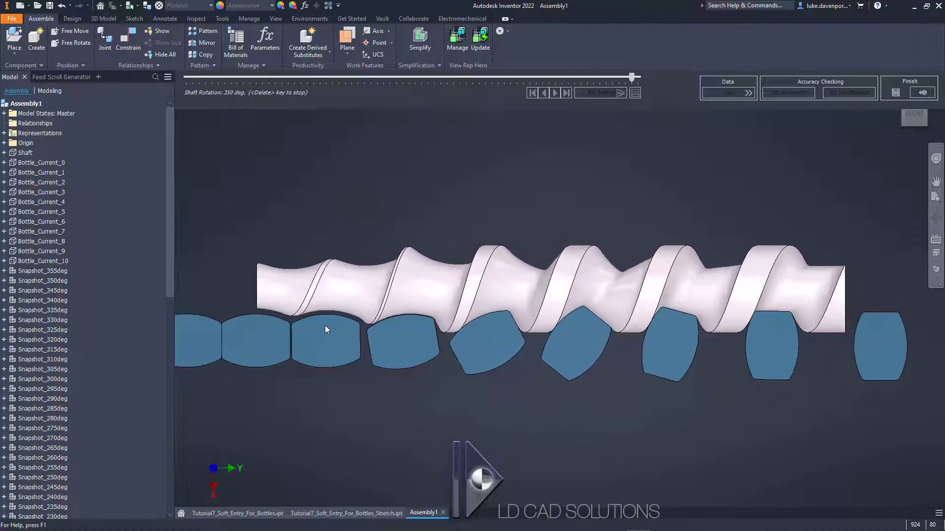
Switch to the Tutorial7_Soft_Entry_For_Bottles part and preview its Feed Scroll Generator feature
drag(632, 77, 466, 77)
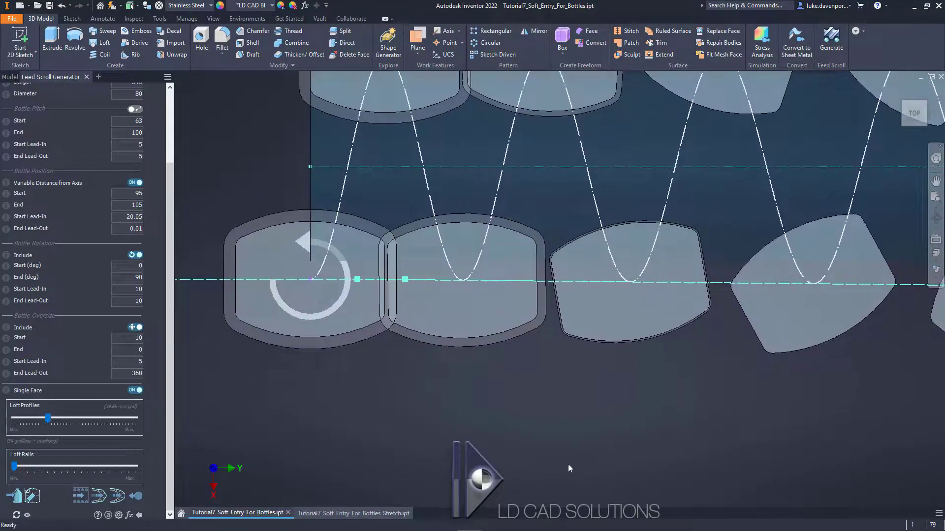
click(347, 513)
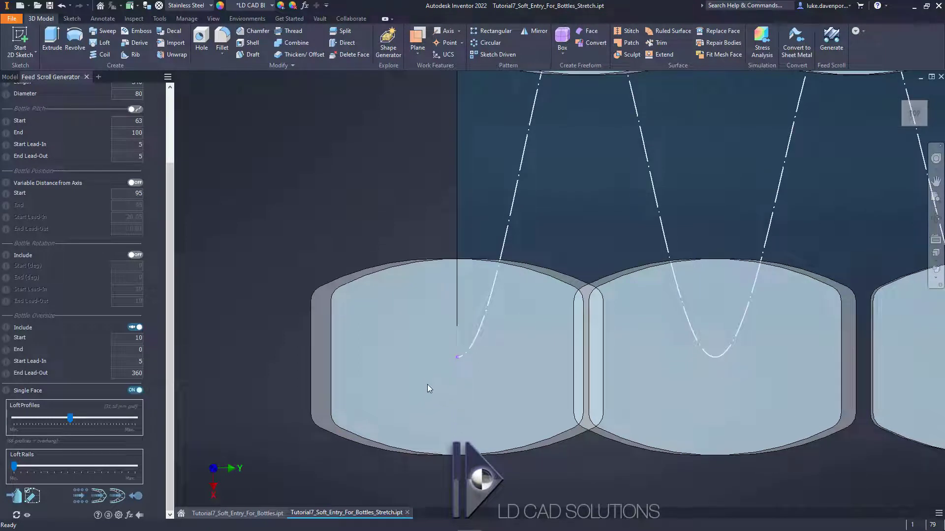
mouse_move(500, 392)
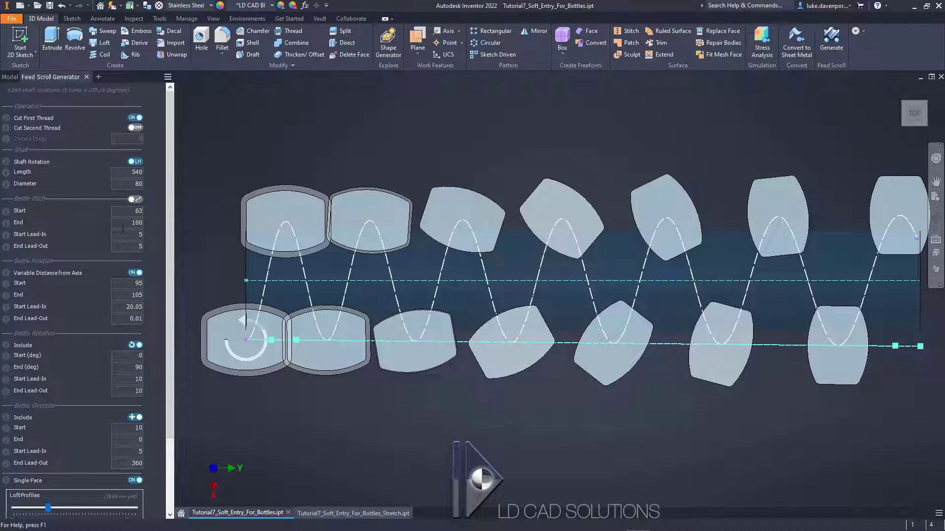
Compare the preview with Bottle Oversize Include off and on, then generate the grooved scroll solid
scroll(down, 3)
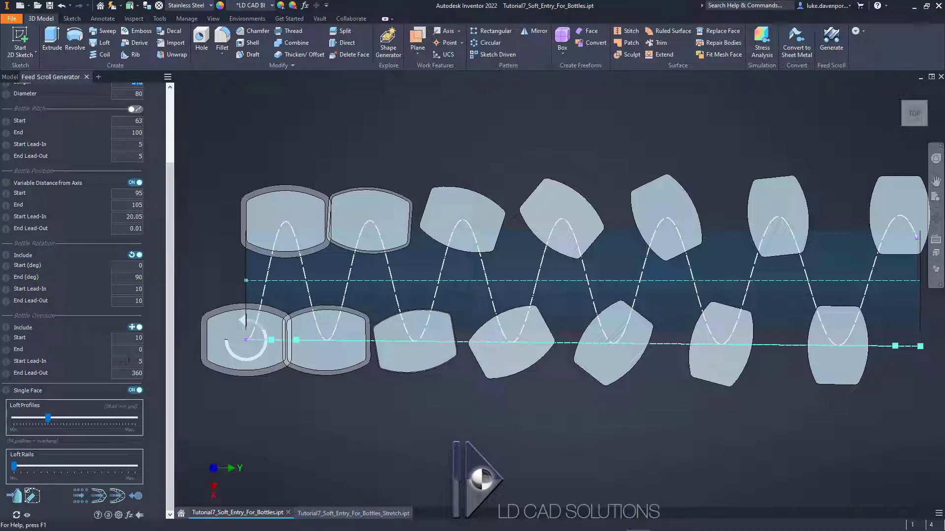
mouse_move(132, 327)
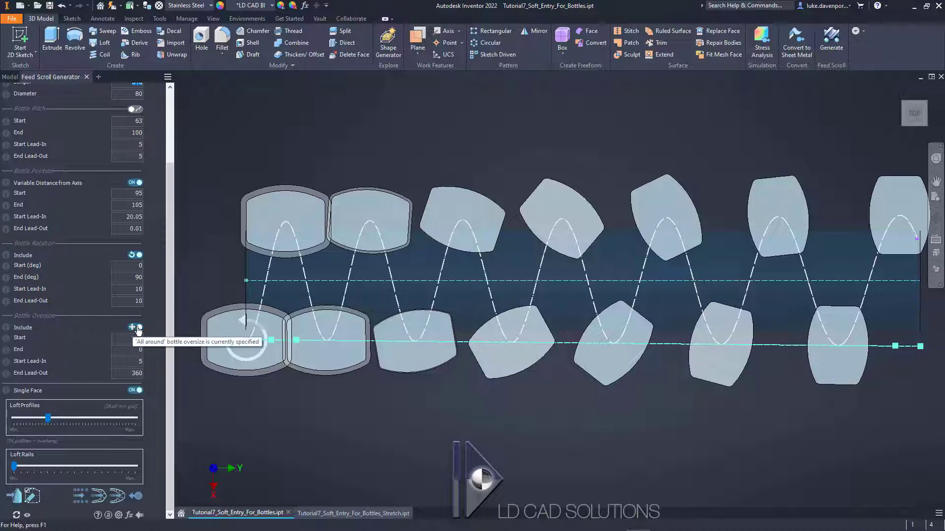
click(133, 327)
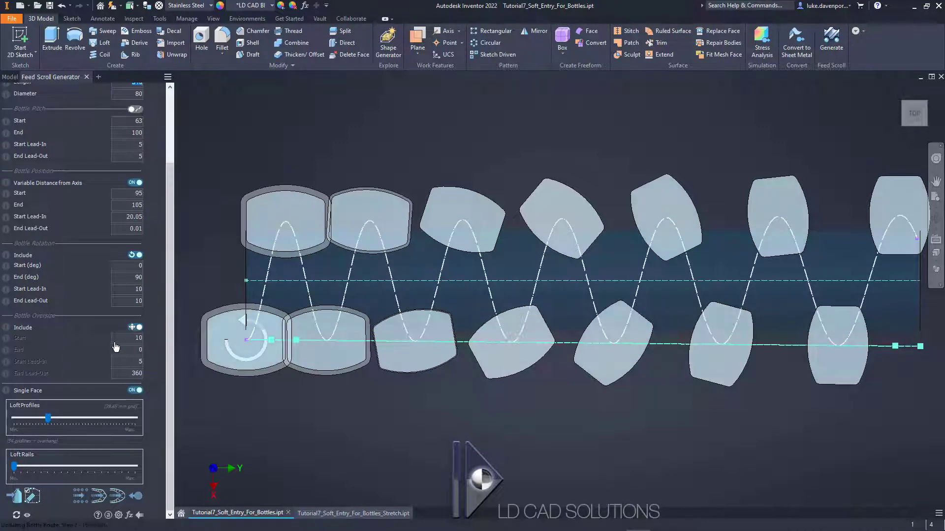
click(135, 327)
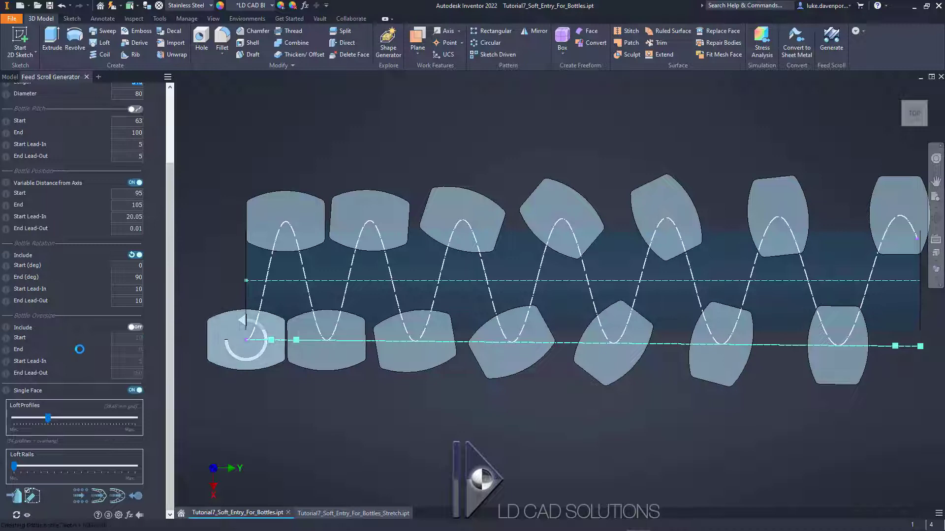
click(135, 327)
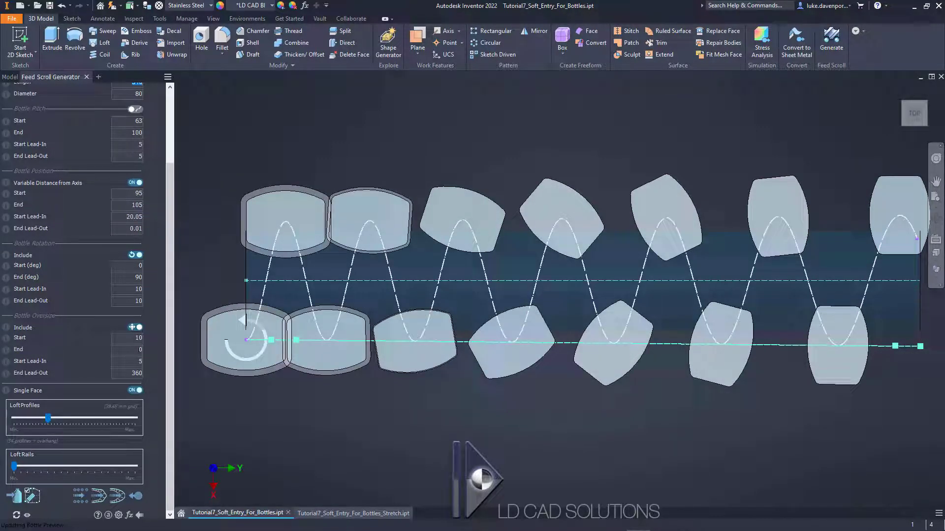
click(135, 327)
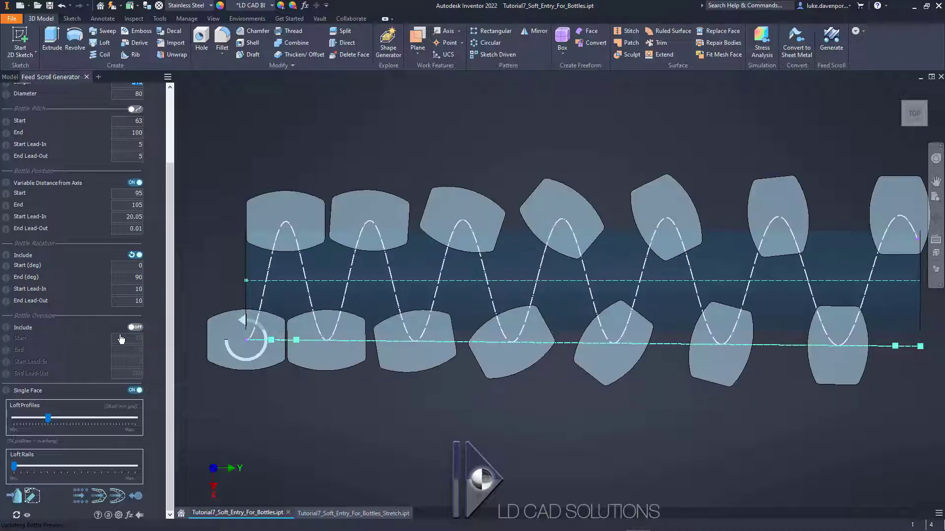
click(135, 327)
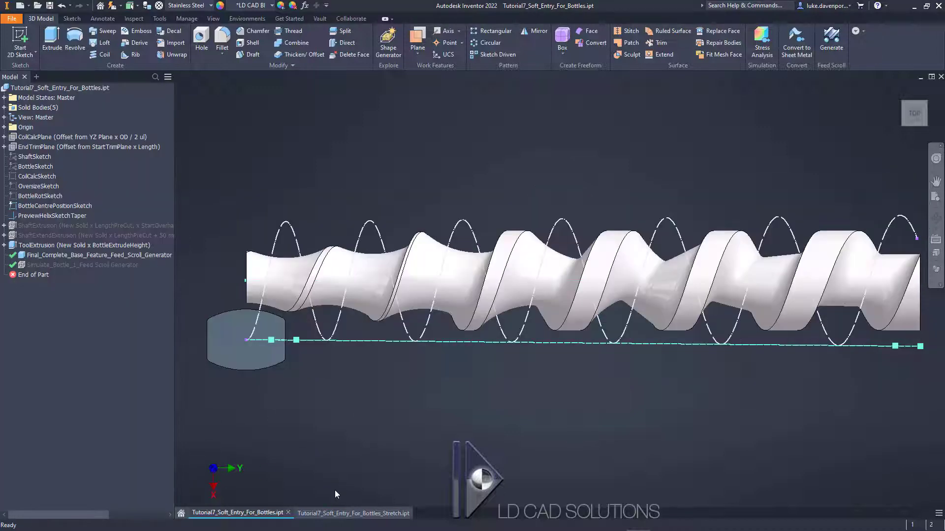
Check the Bottle Oversize toggle on the Stretch part, then return to the soft-entry bottles preview
click(348, 513)
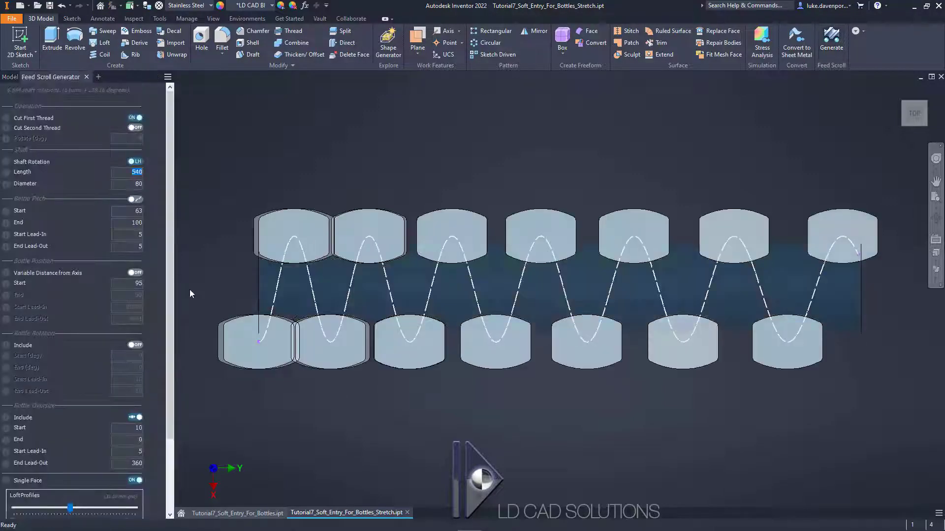
scroll(down, 3)
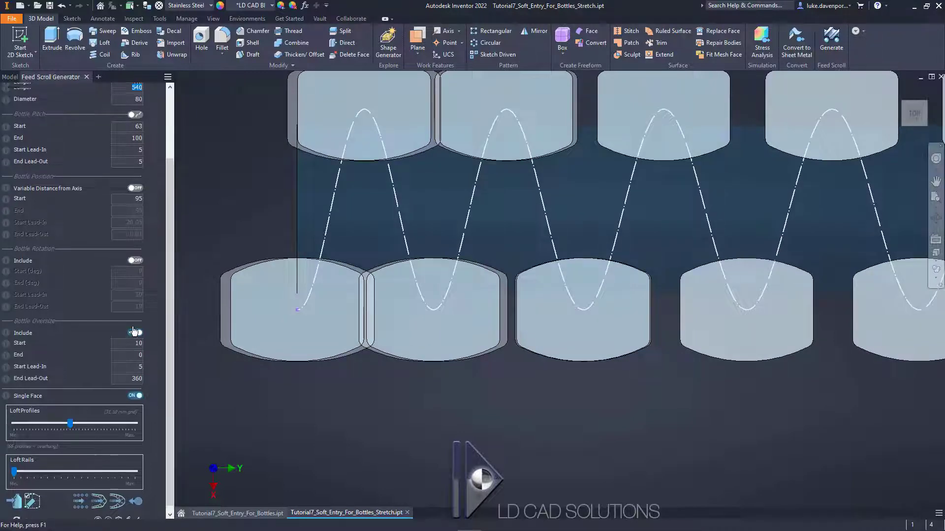
click(135, 332)
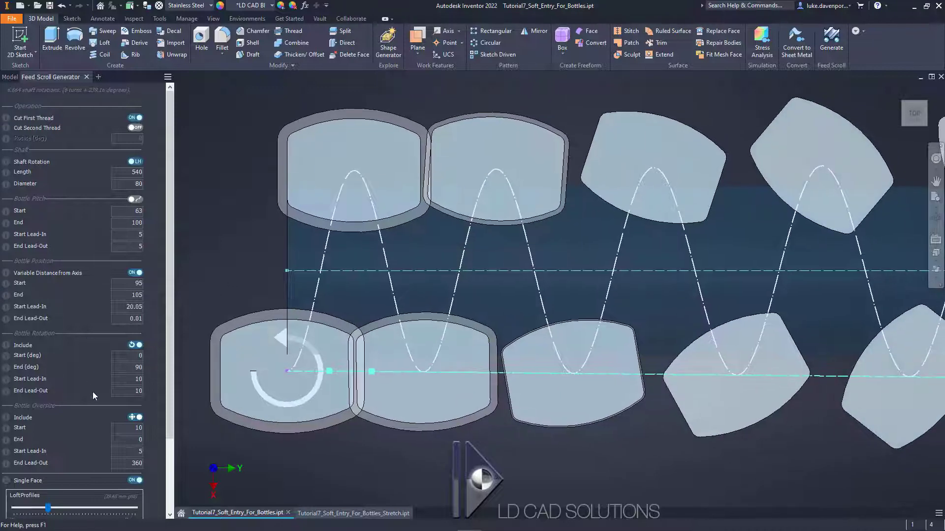
Enter the Bottle Oversize start and end clearance values in the Feed Scroll Generator
scroll(down, 3)
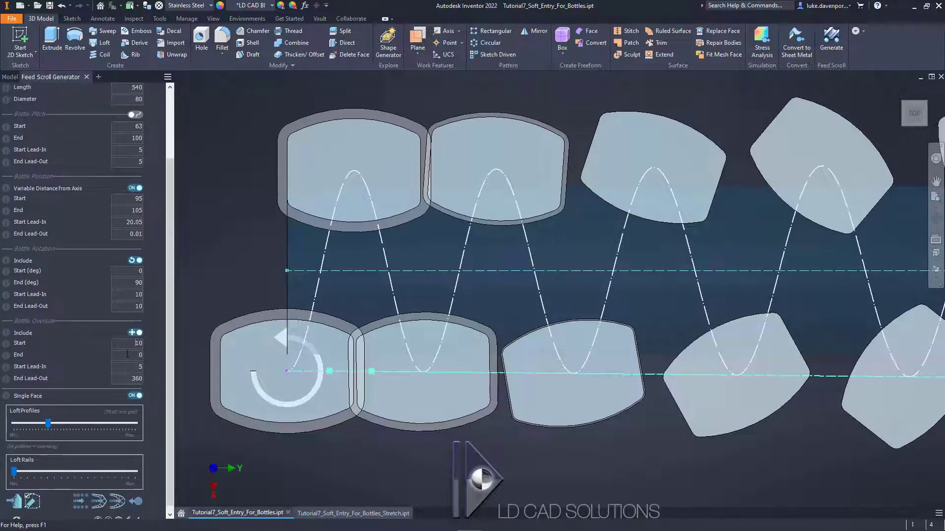
text(30)
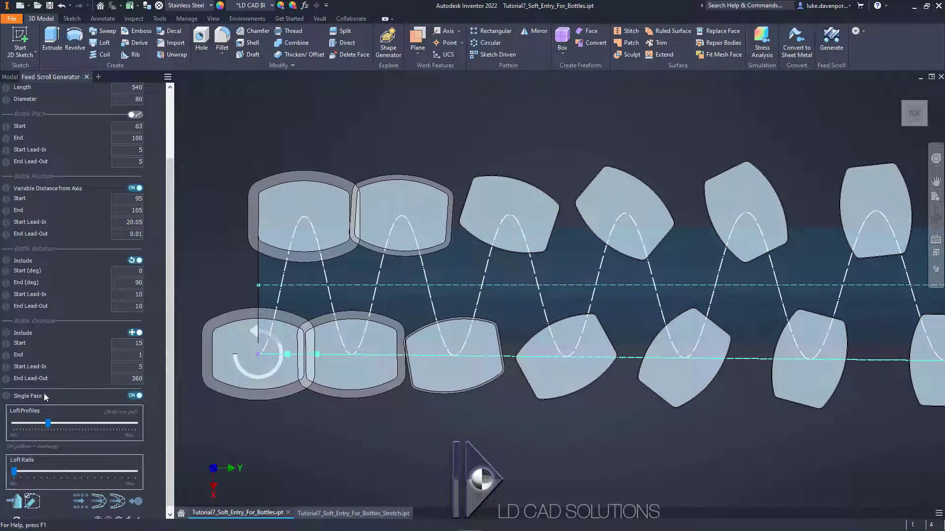
mouse_move(29, 366)
text(0)
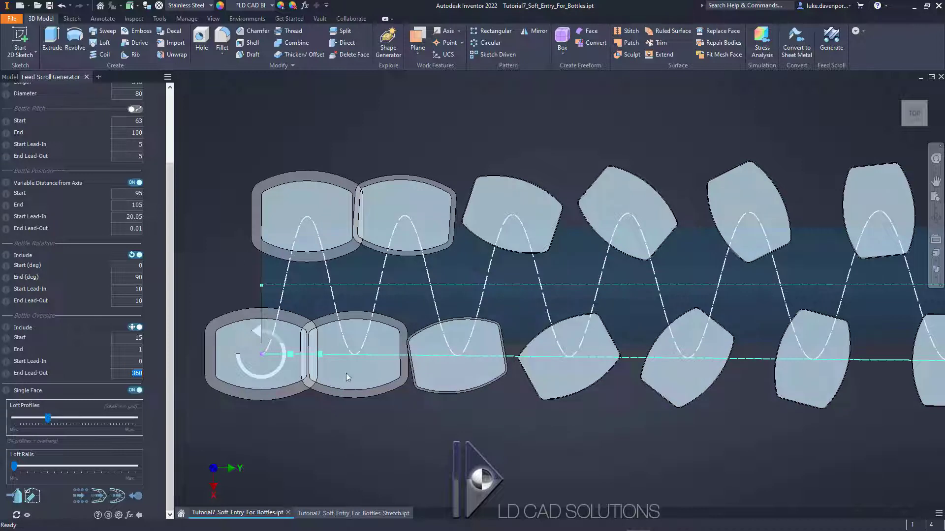
mouse_move(264, 391)
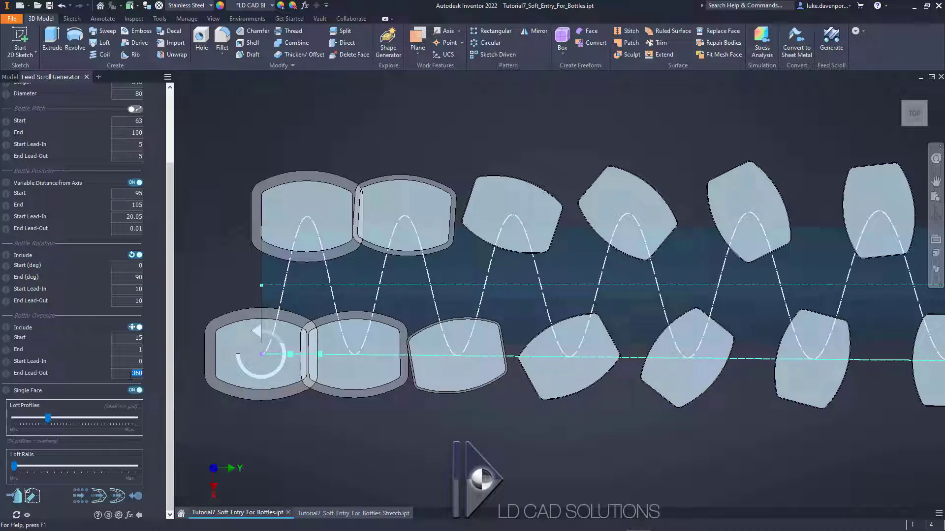
mouse_move(30, 372)
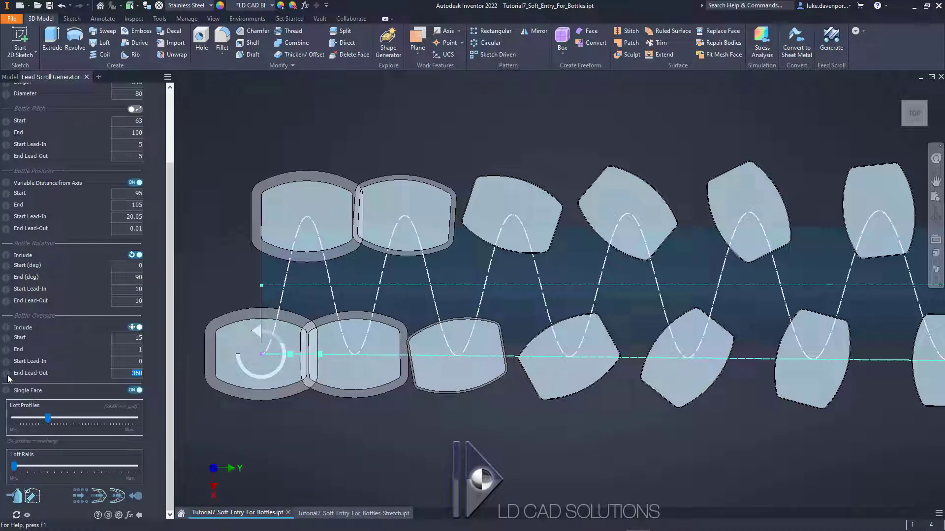
Set Bottle Oversize Start to 30 on the stretch part and launch the assembly scroll simulation
scroll(down, 3)
text(460)
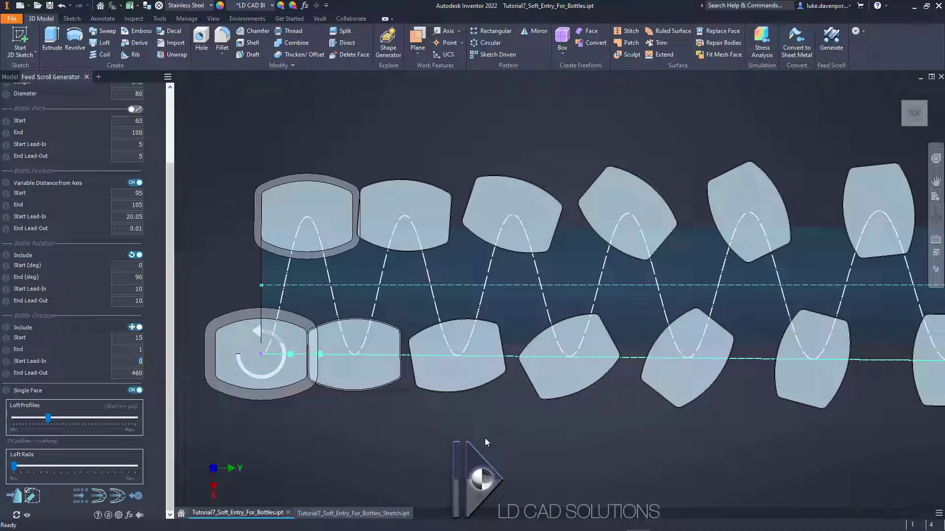
mouse_move(353, 504)
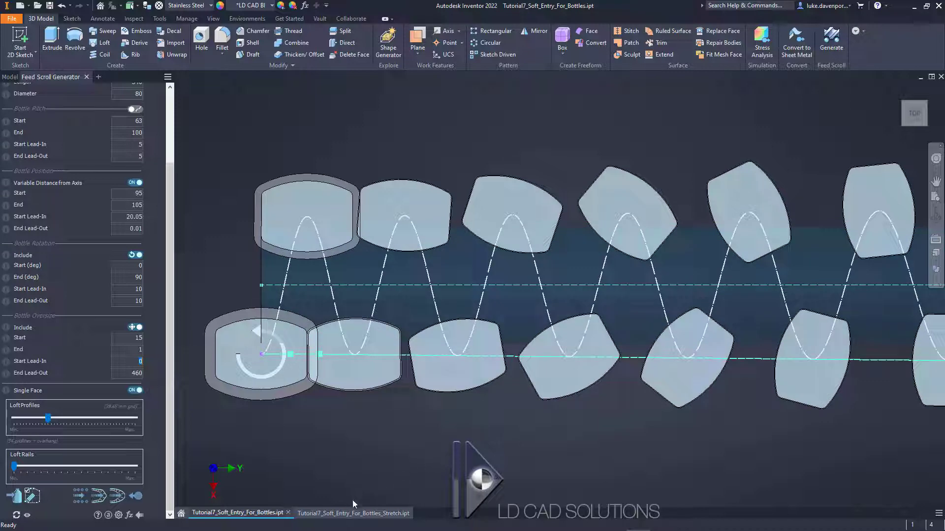
click(348, 512)
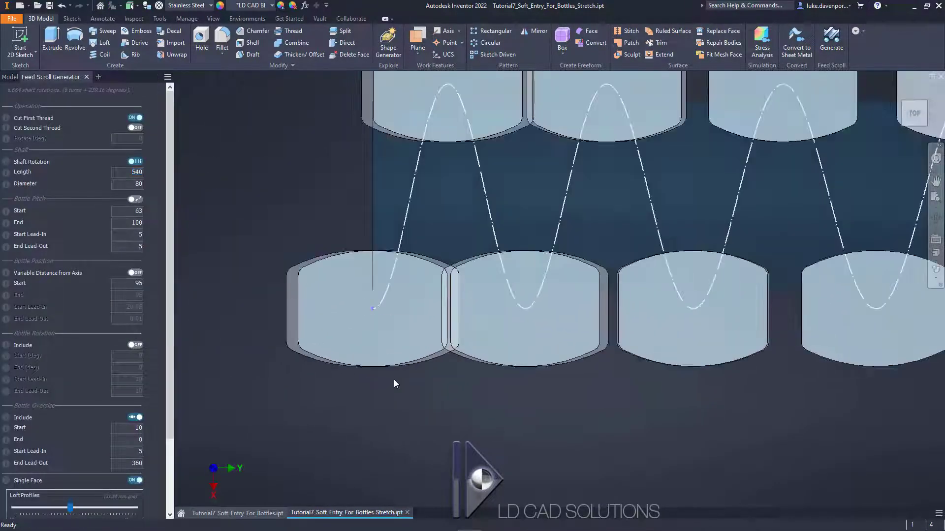
scroll(down, 3)
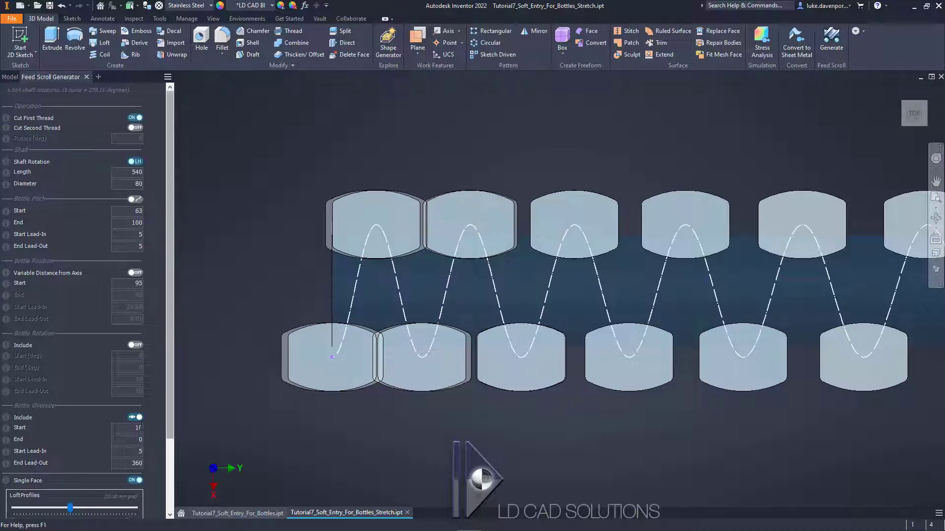
scroll(down, 3)
text(30)
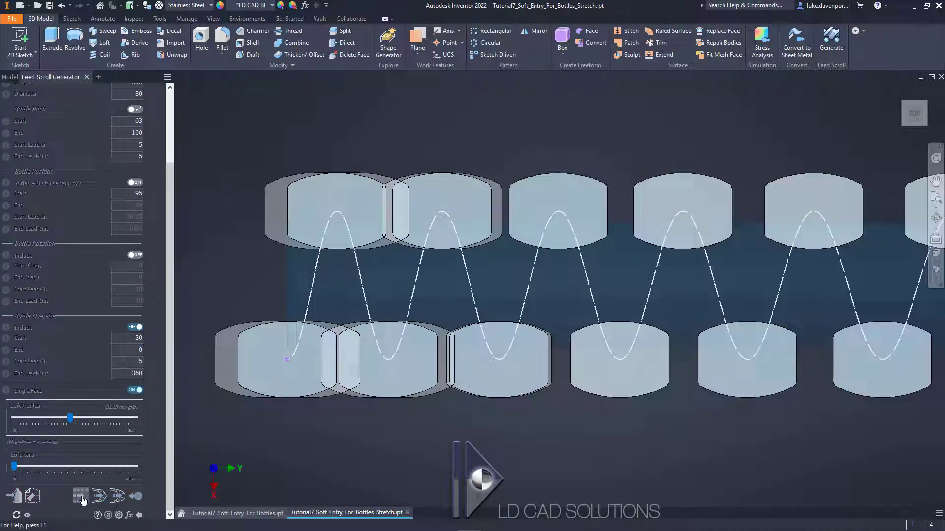
click(80, 495)
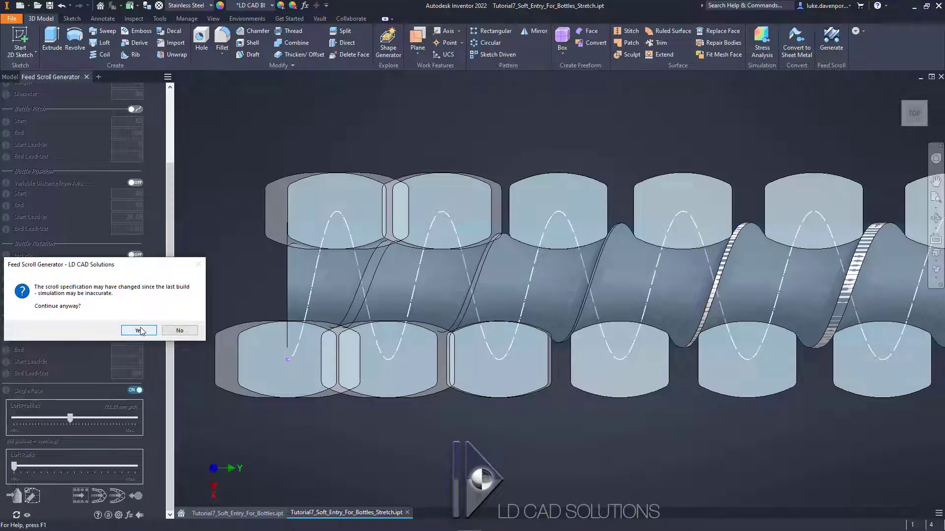
Accept the changed-specification warning and turn the shaft through about 135 and 275 degrees to check clearance
click(137, 330)
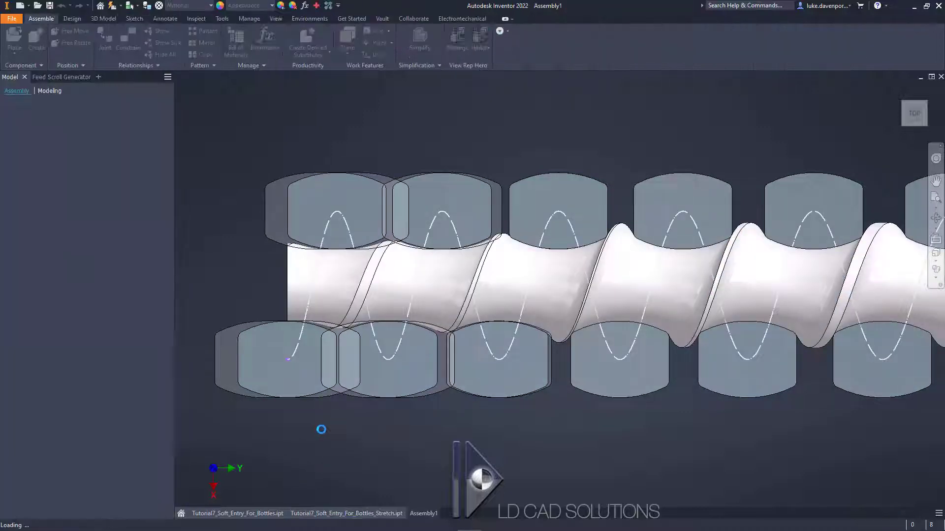
click(423, 513)
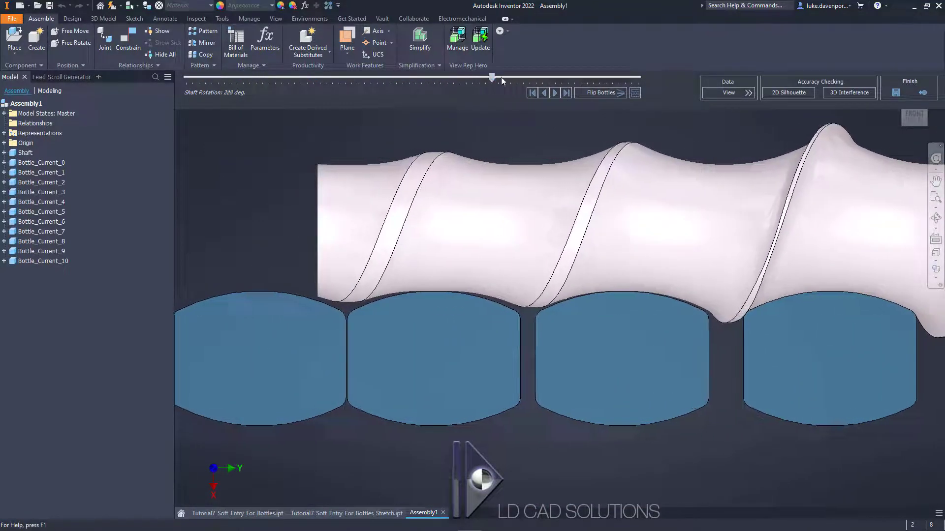
drag(492, 77, 359, 77)
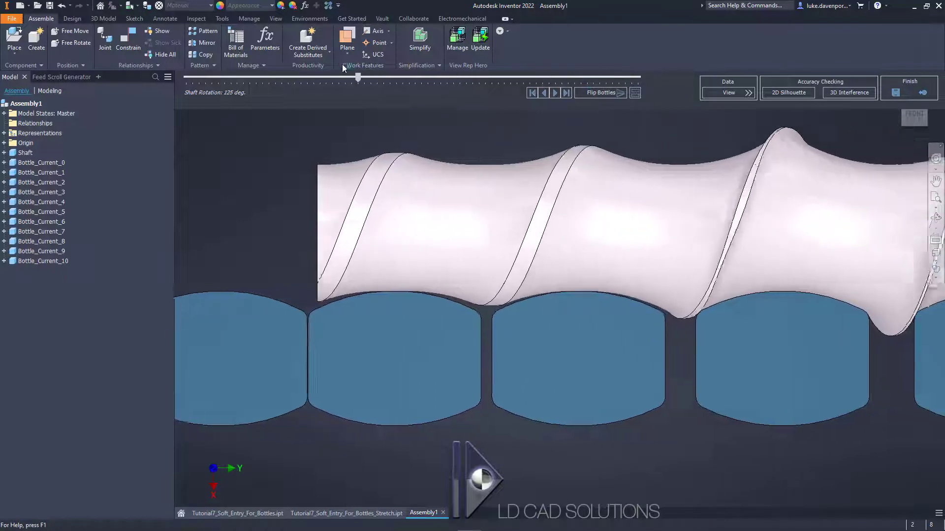
drag(358, 77, 542, 77)
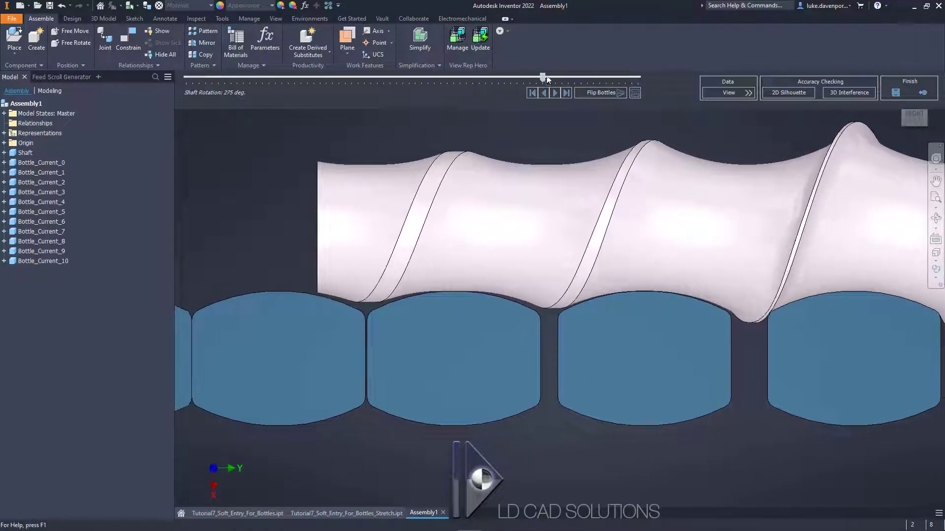
drag(543, 77, 516, 77)
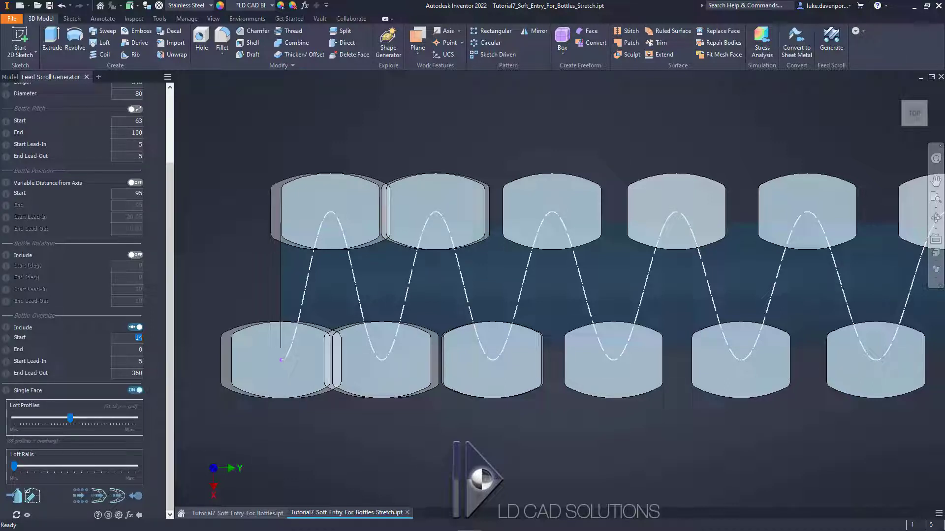
mouse_move(241, 282)
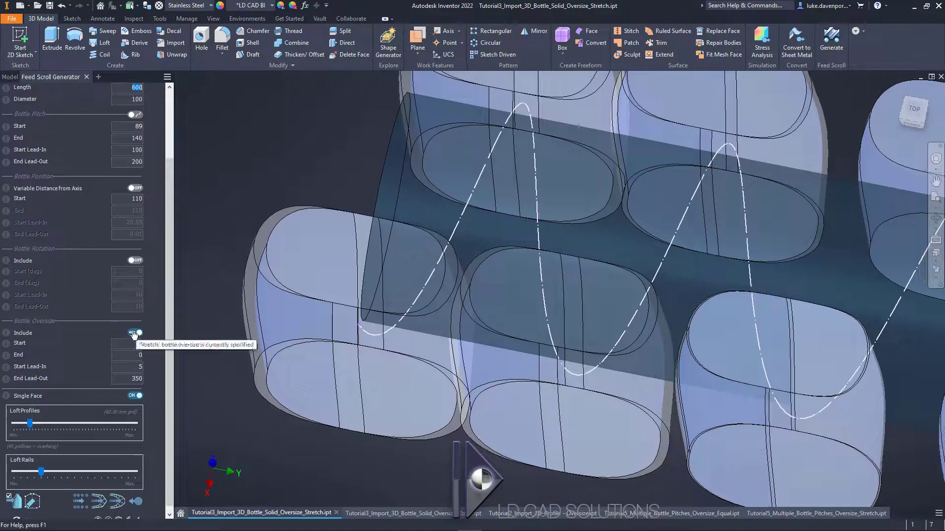
Toggle Bottle Oversize Include off and on in the Tutorial3 3D bottle stretch example
click(135, 333)
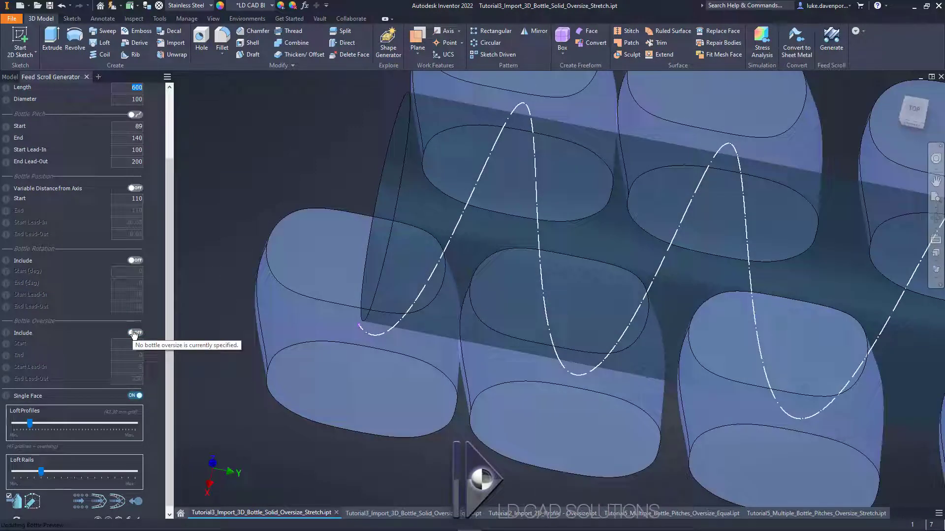
click(135, 333)
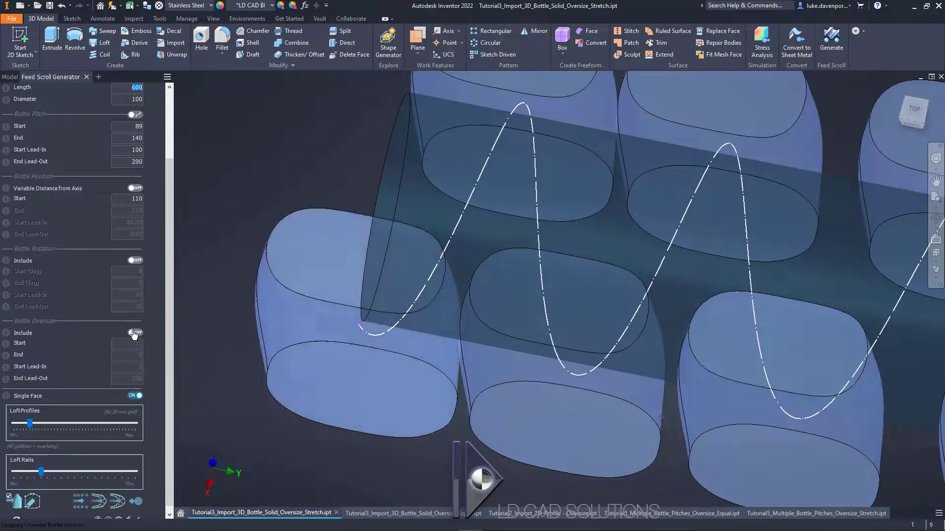
click(134, 332)
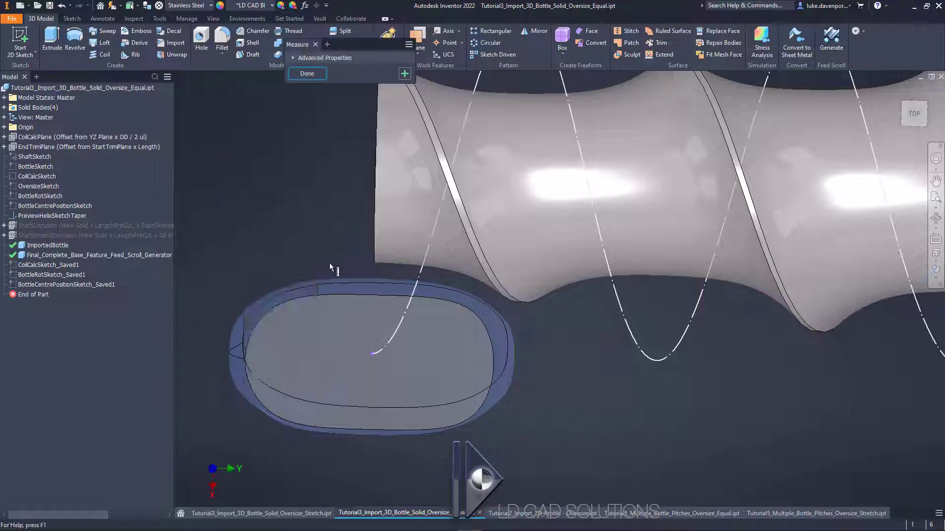
Measure the 5.000 mm minimum gap between the oversize bottle face and the shaft face
click(386, 296)
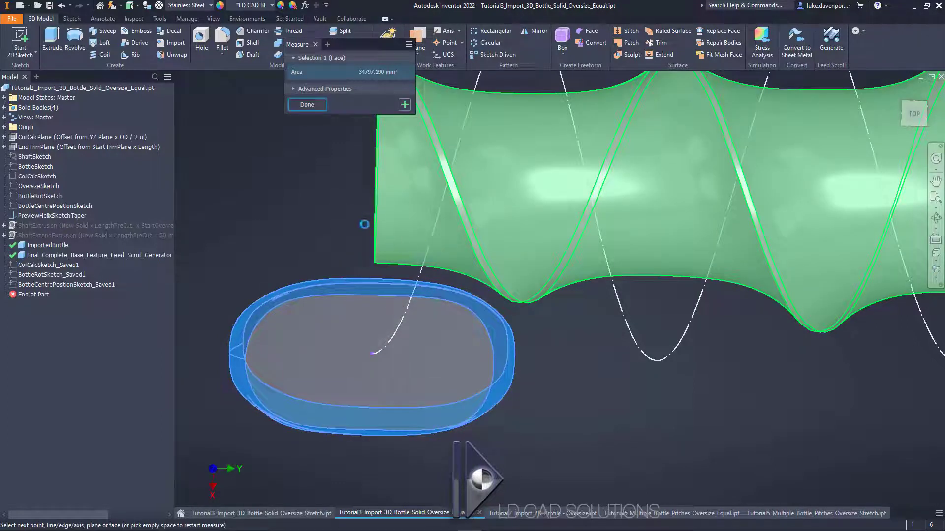
click(662, 181)
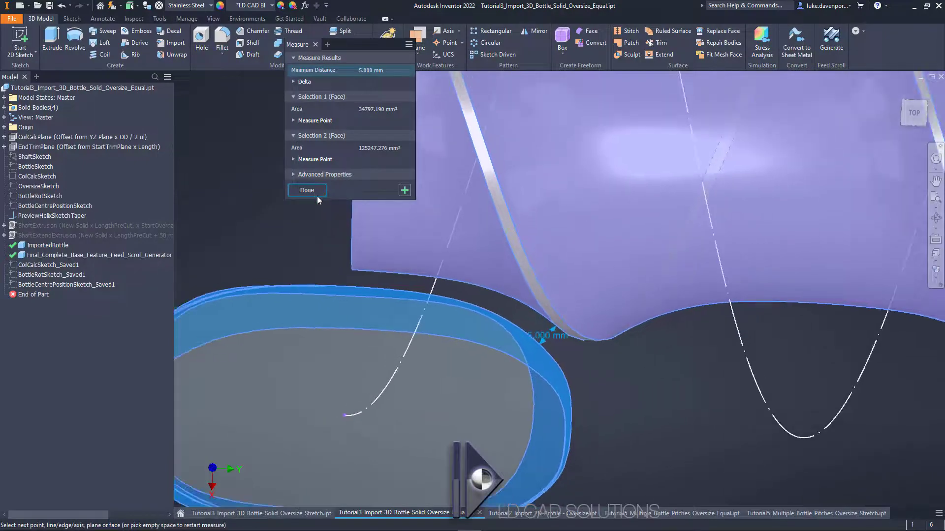
click(306, 190)
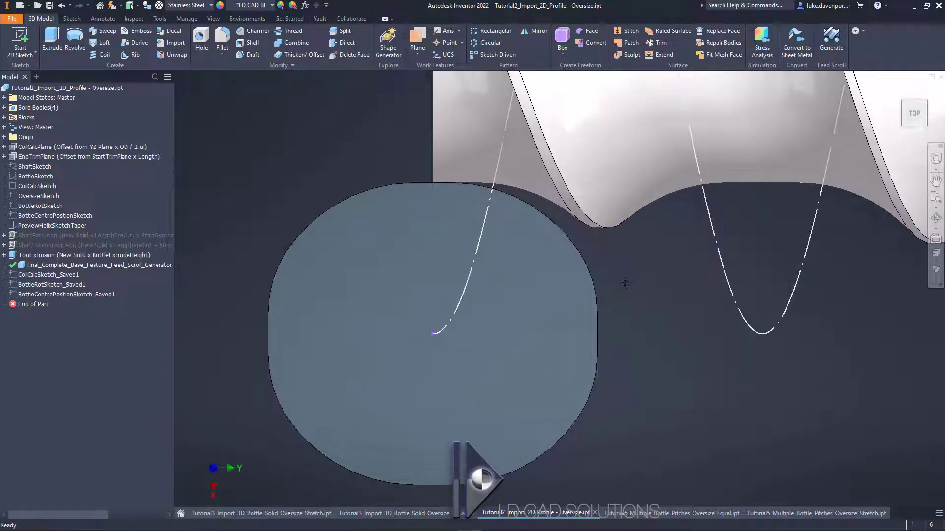
mouse_move(630, 285)
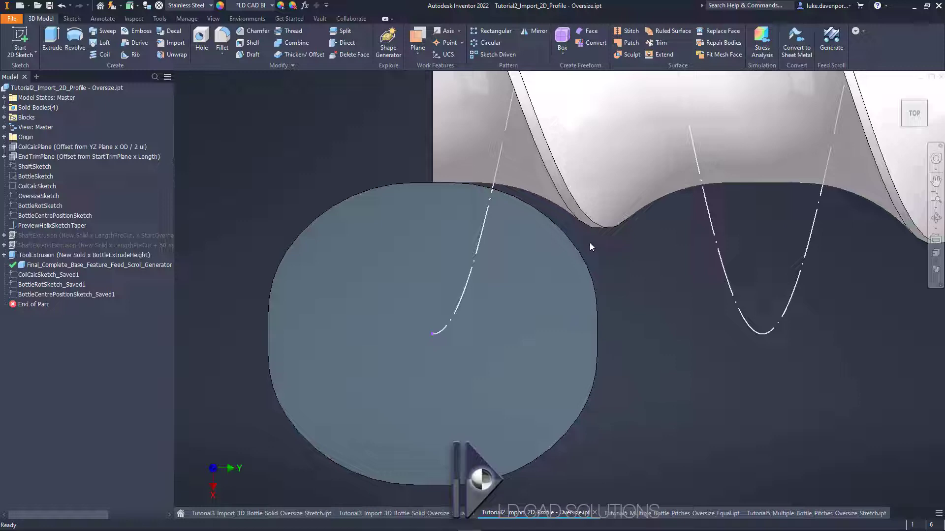
mouse_move(596, 258)
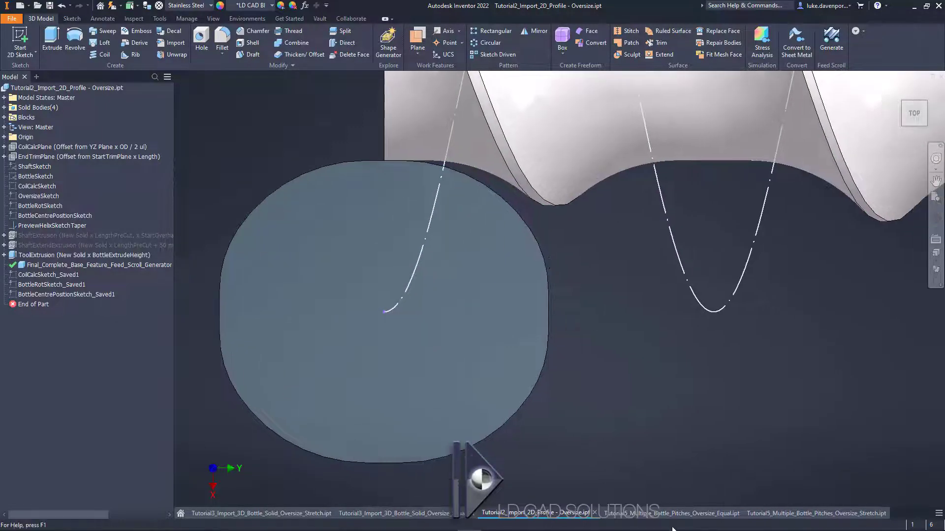
Switch through the Tutorial5 multiple-pitch Oversize Equal example to the Oversize Stretch example
click(666, 514)
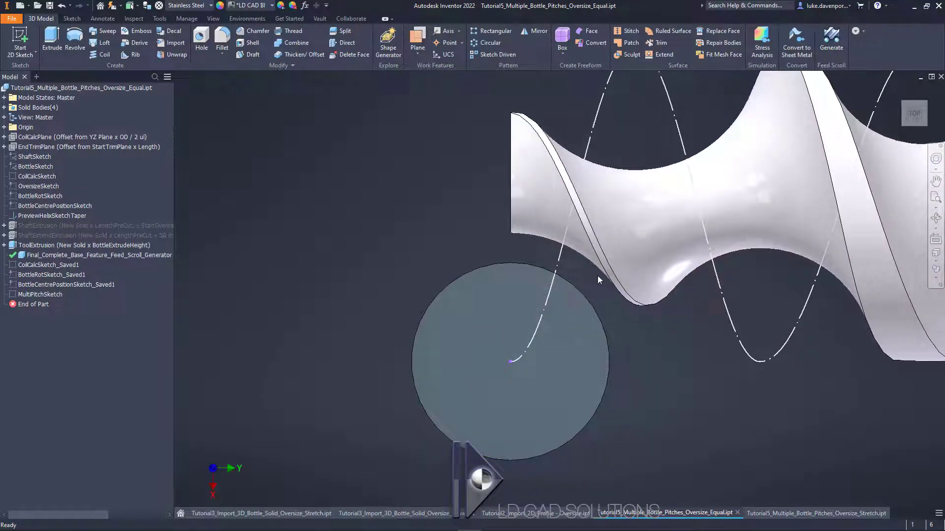
click(807, 513)
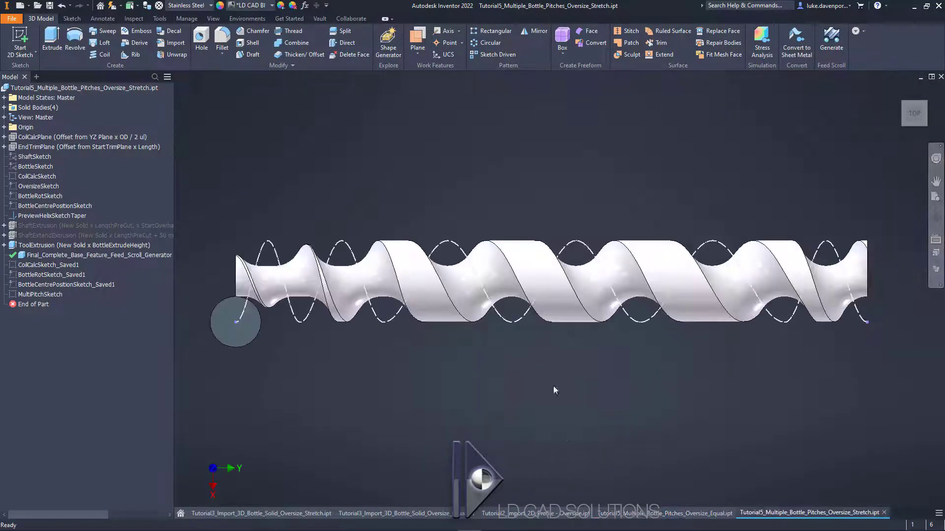